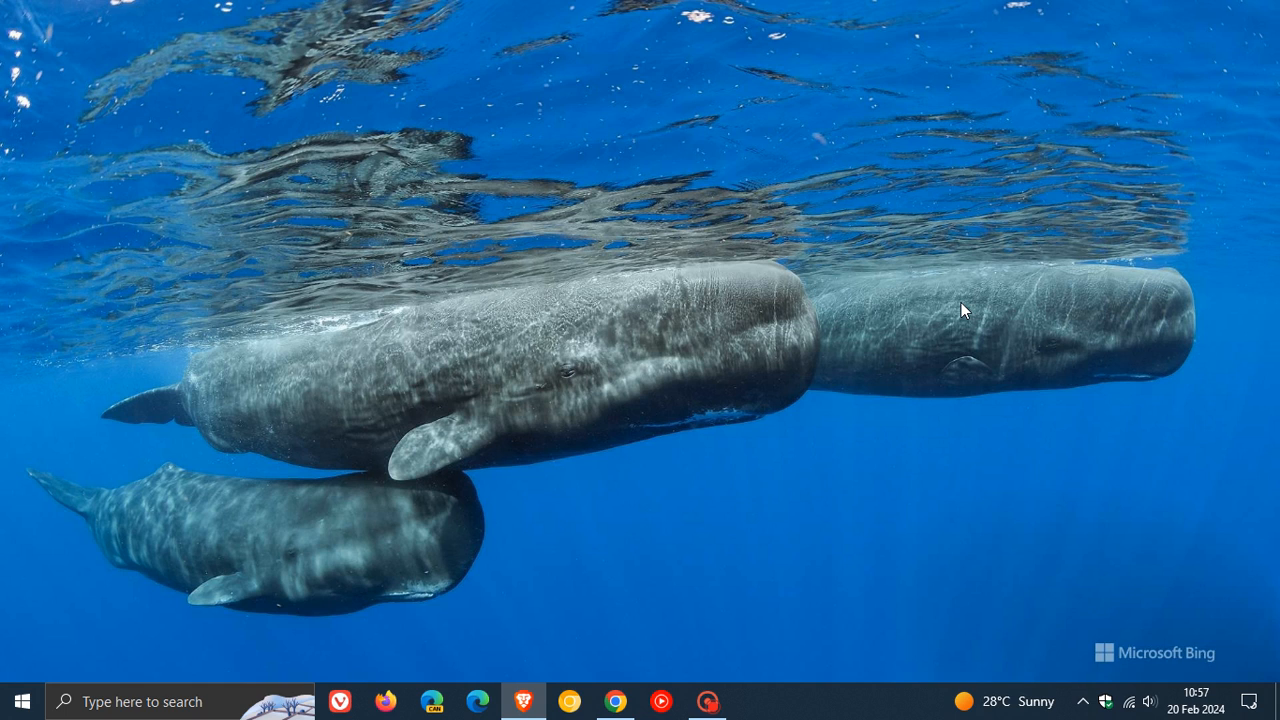
mouse_move(1155, 511)
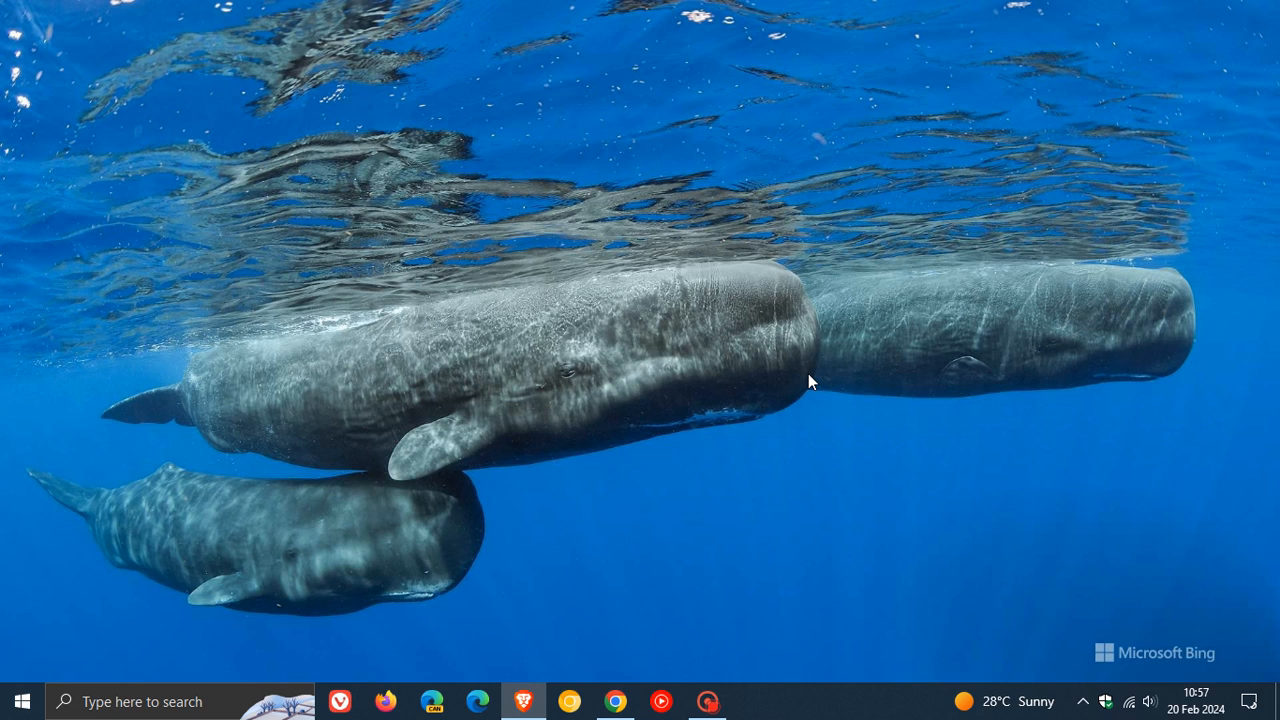
mouse_move(765, 327)
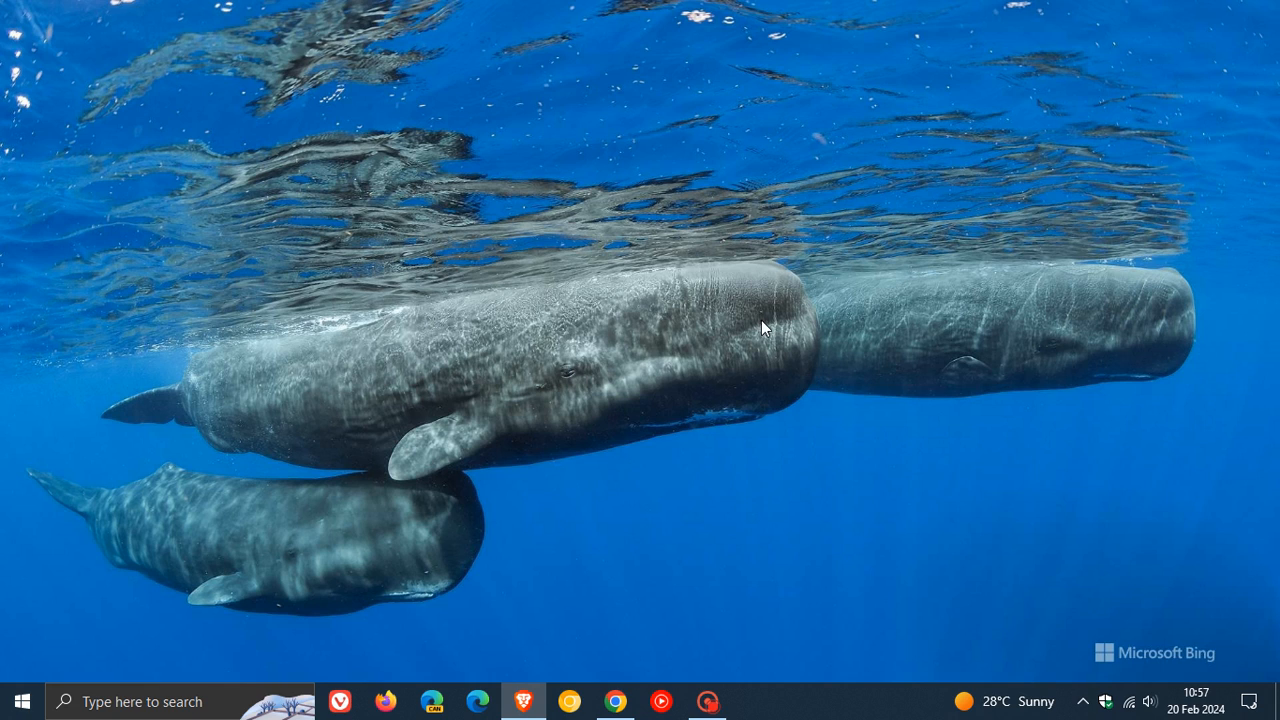
mouse_move(770, 331)
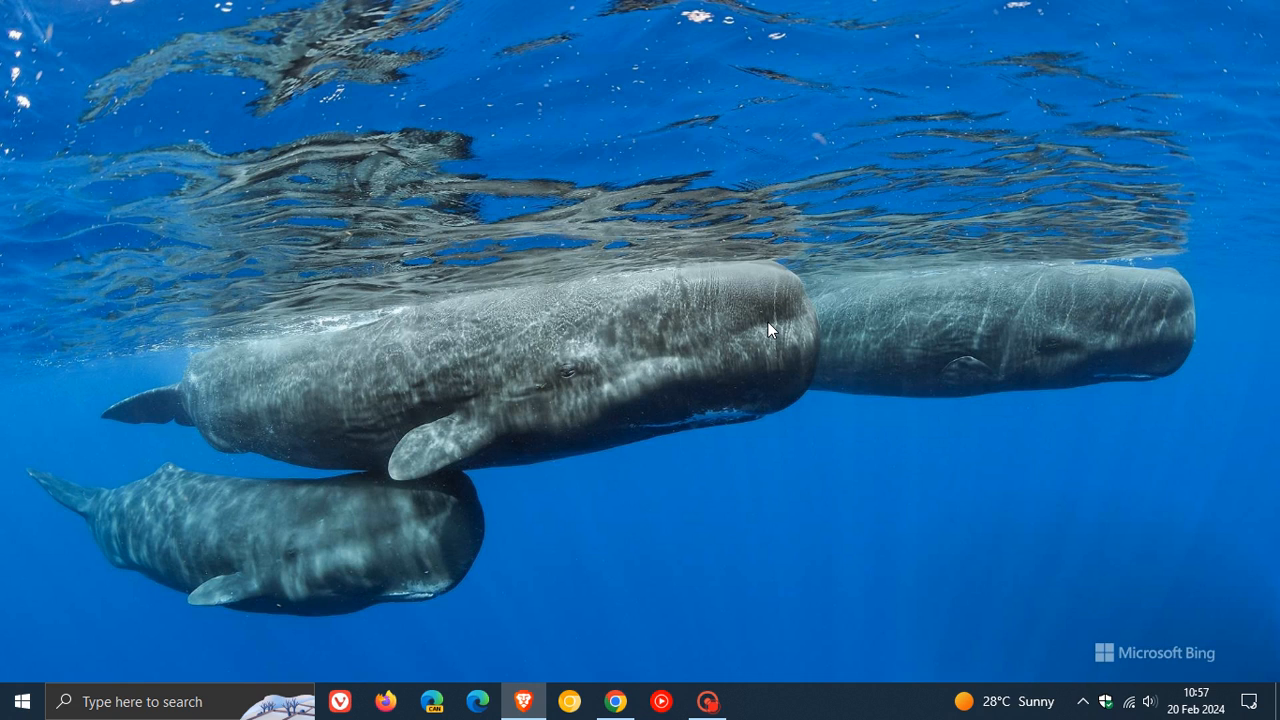
mouse_move(854, 362)
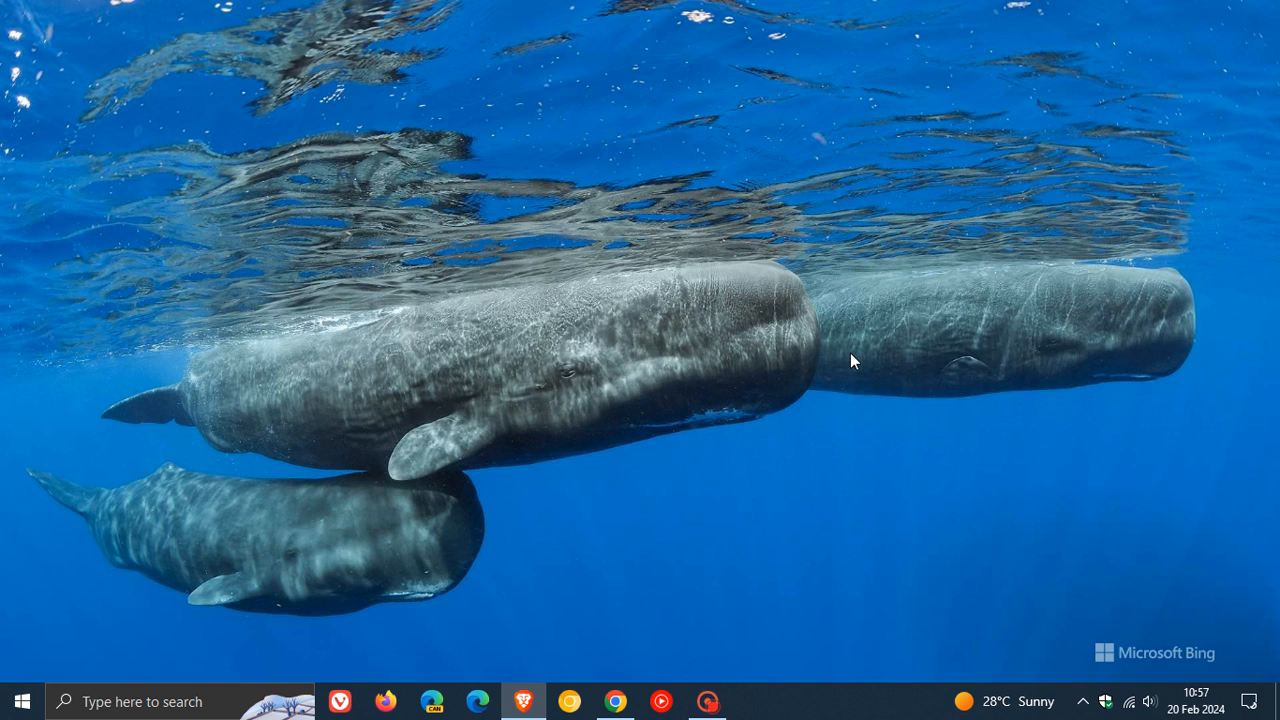
Open File Explorer at This PC, then hide and restore windows with the Show desktop button
click(13, 701)
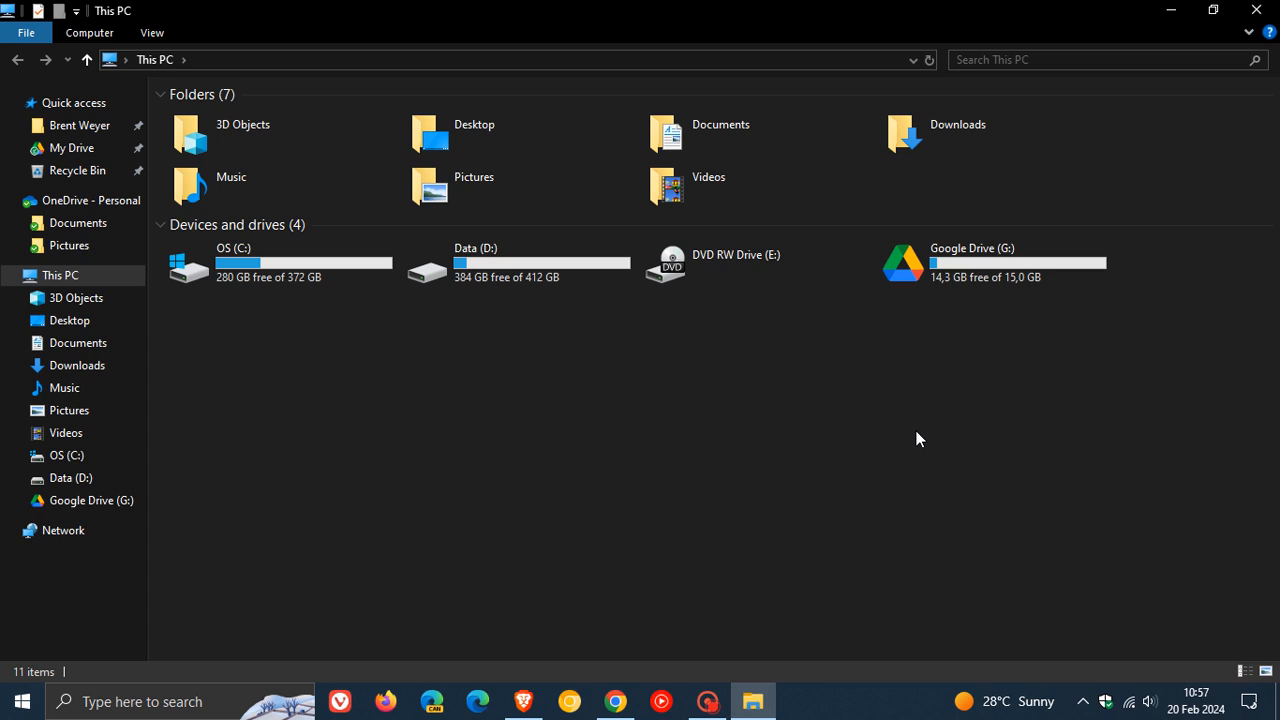
mouse_move(1121, 526)
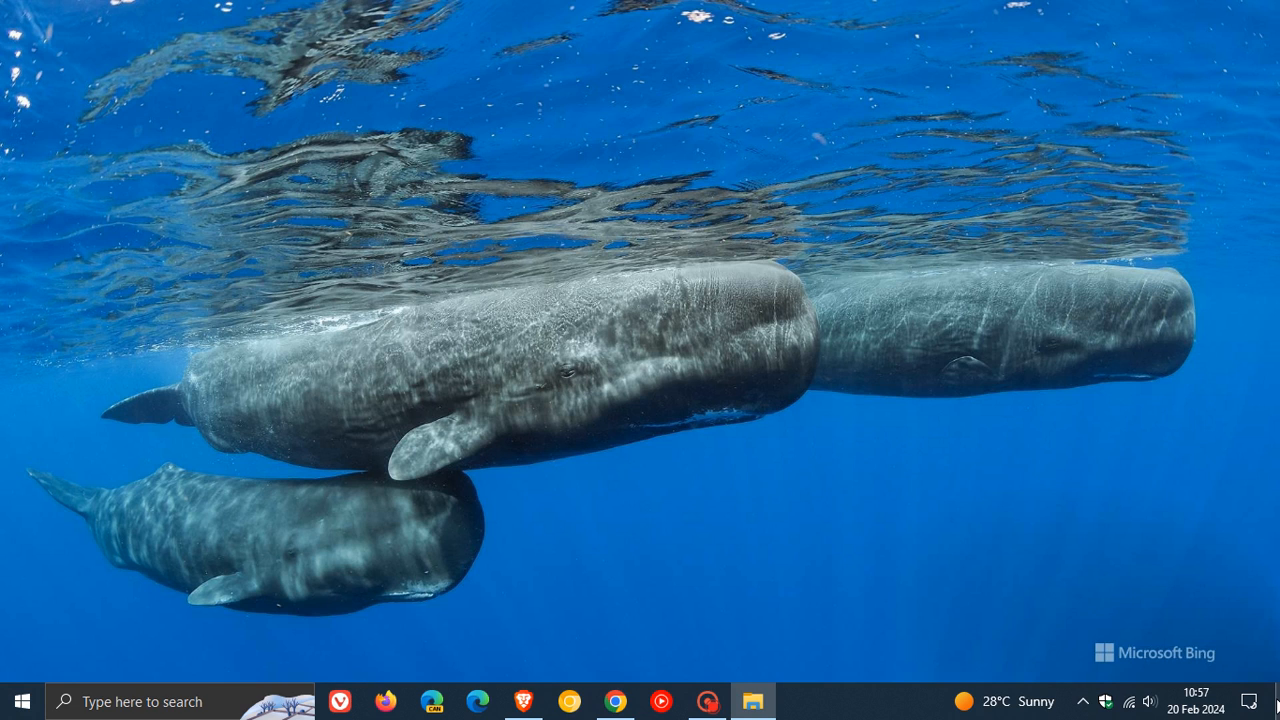
click(753, 702)
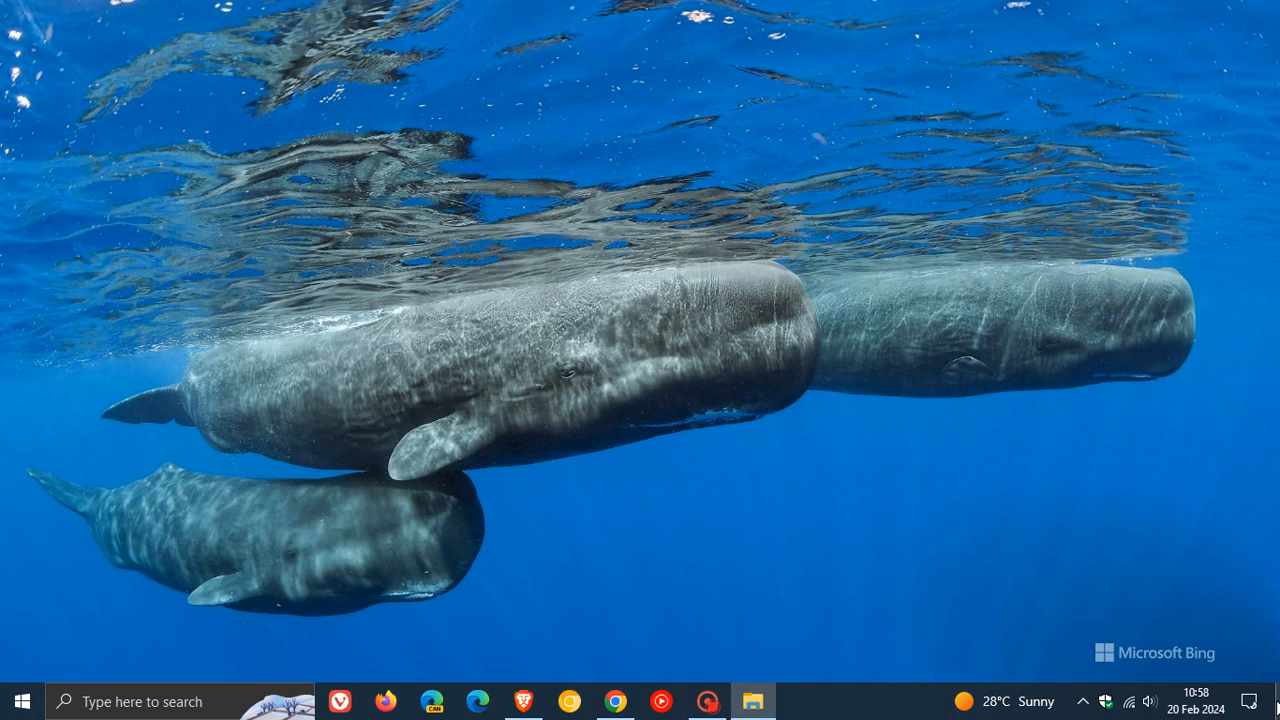
click(754, 701)
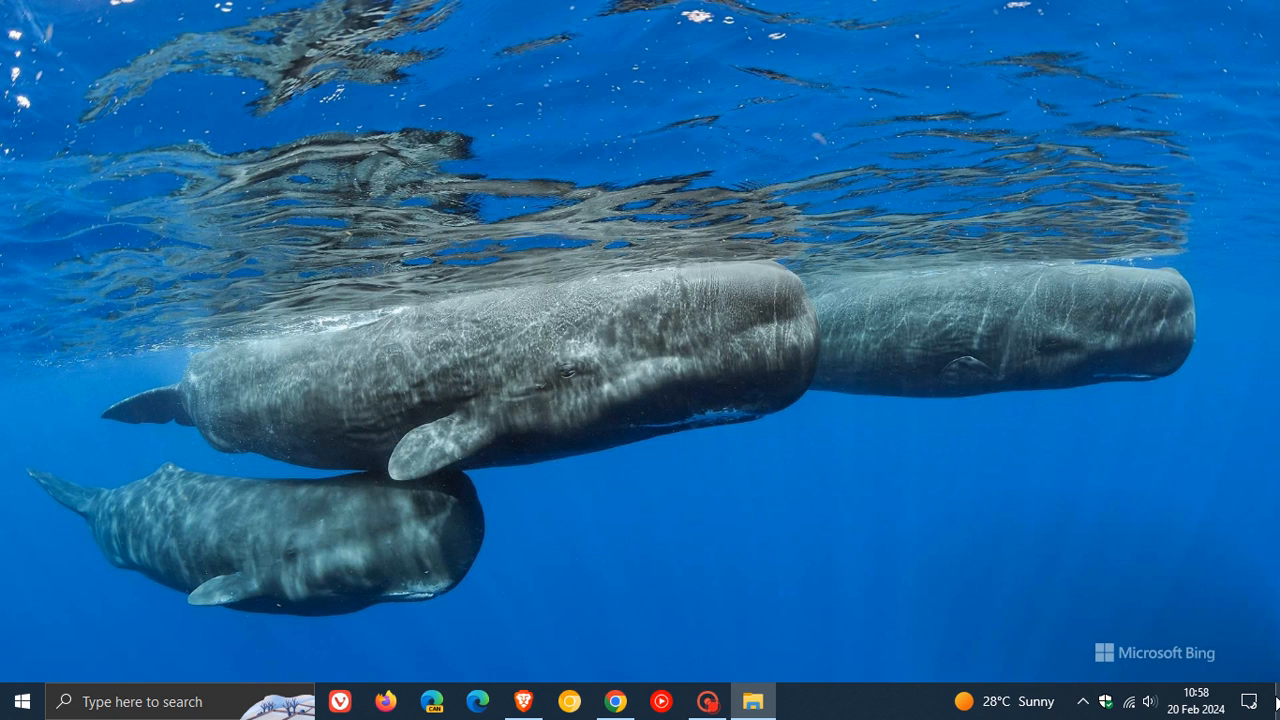
click(753, 701)
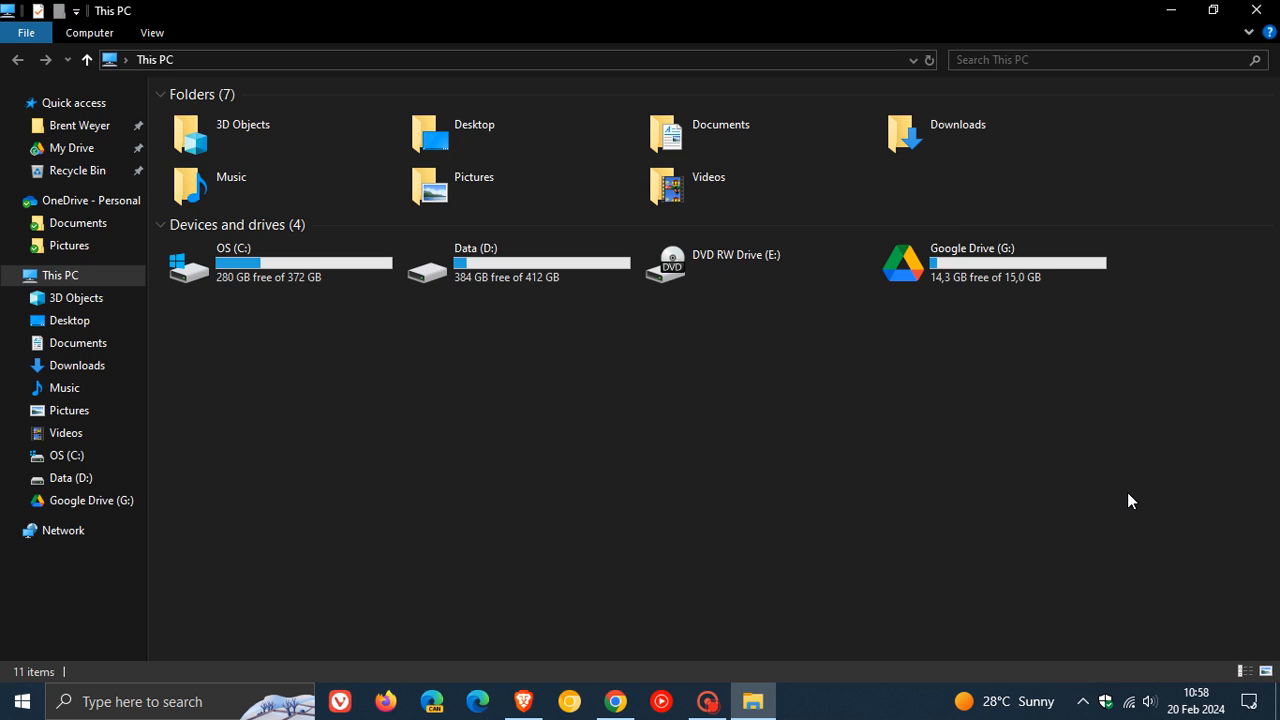
mouse_move(1180, 534)
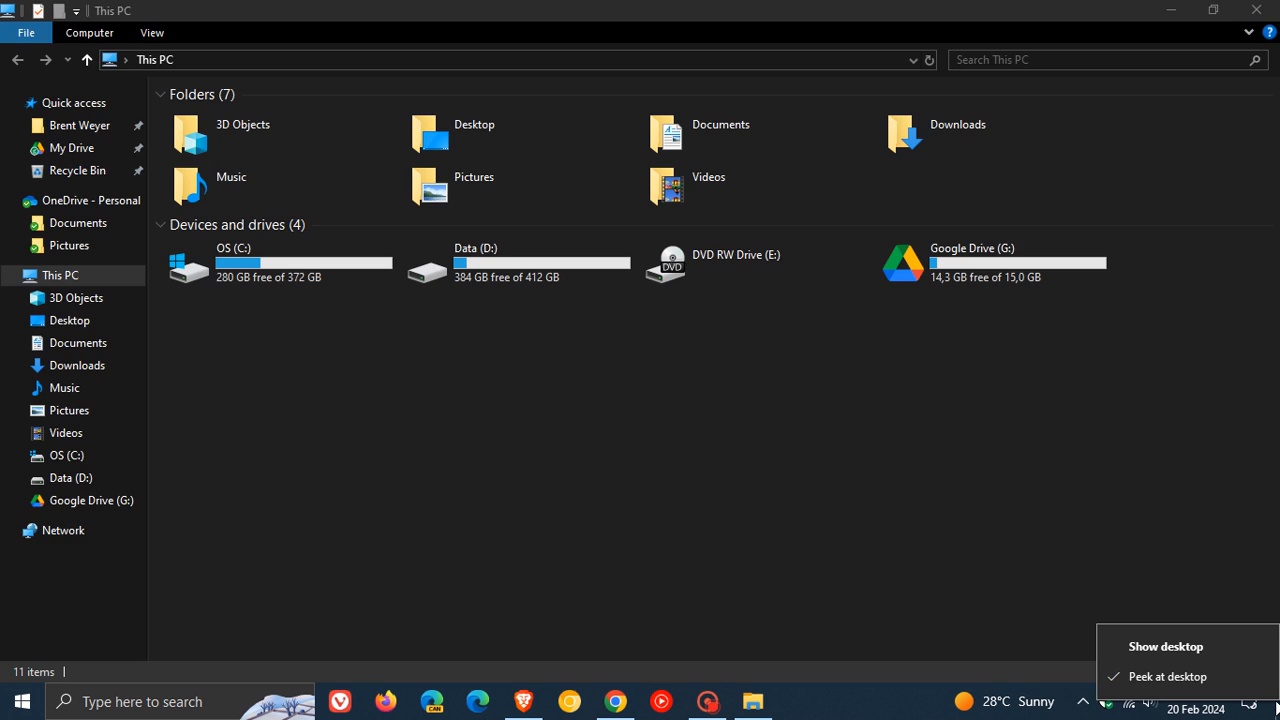
mouse_move(1195, 647)
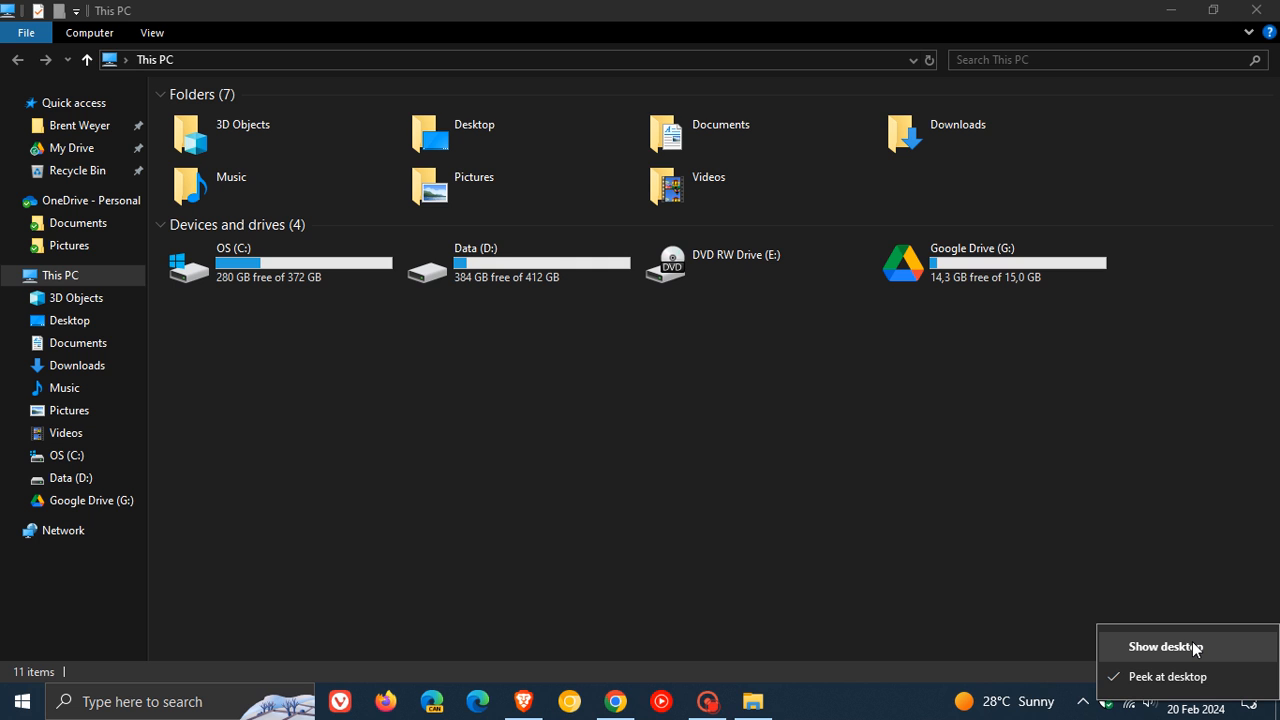
click(1163, 647)
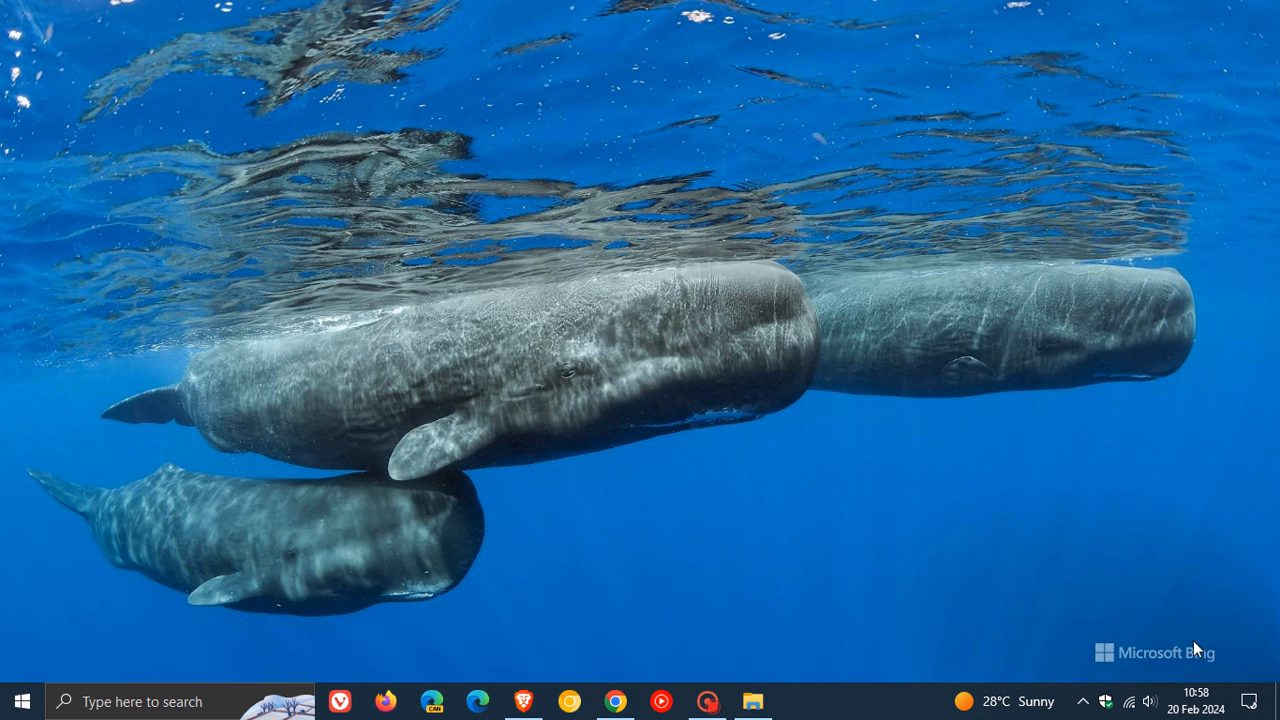
click(752, 701)
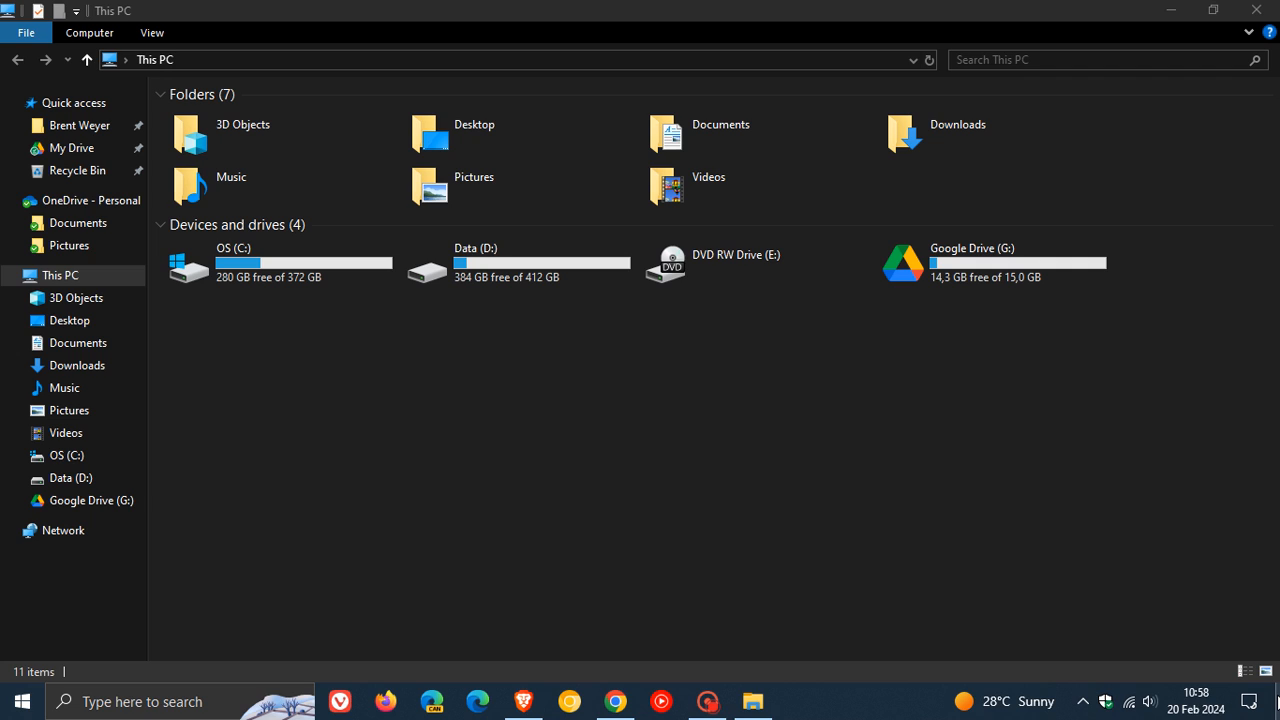
click(1245, 702)
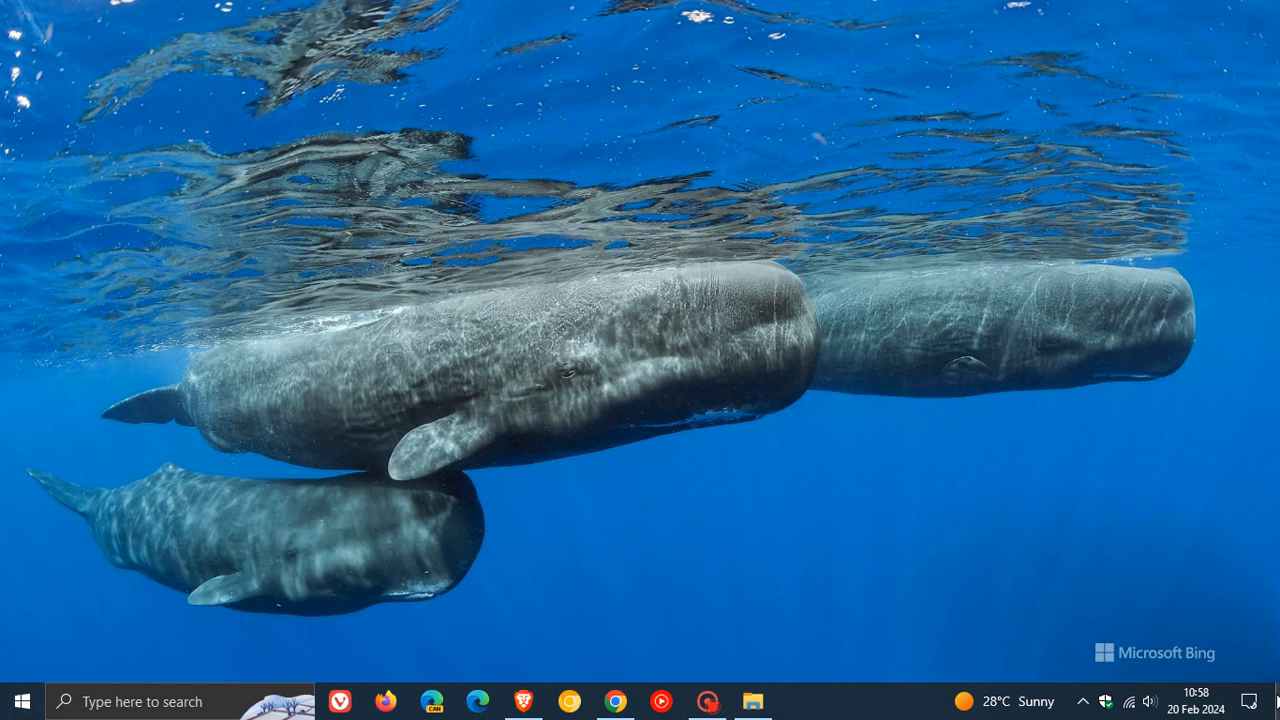
click(753, 700)
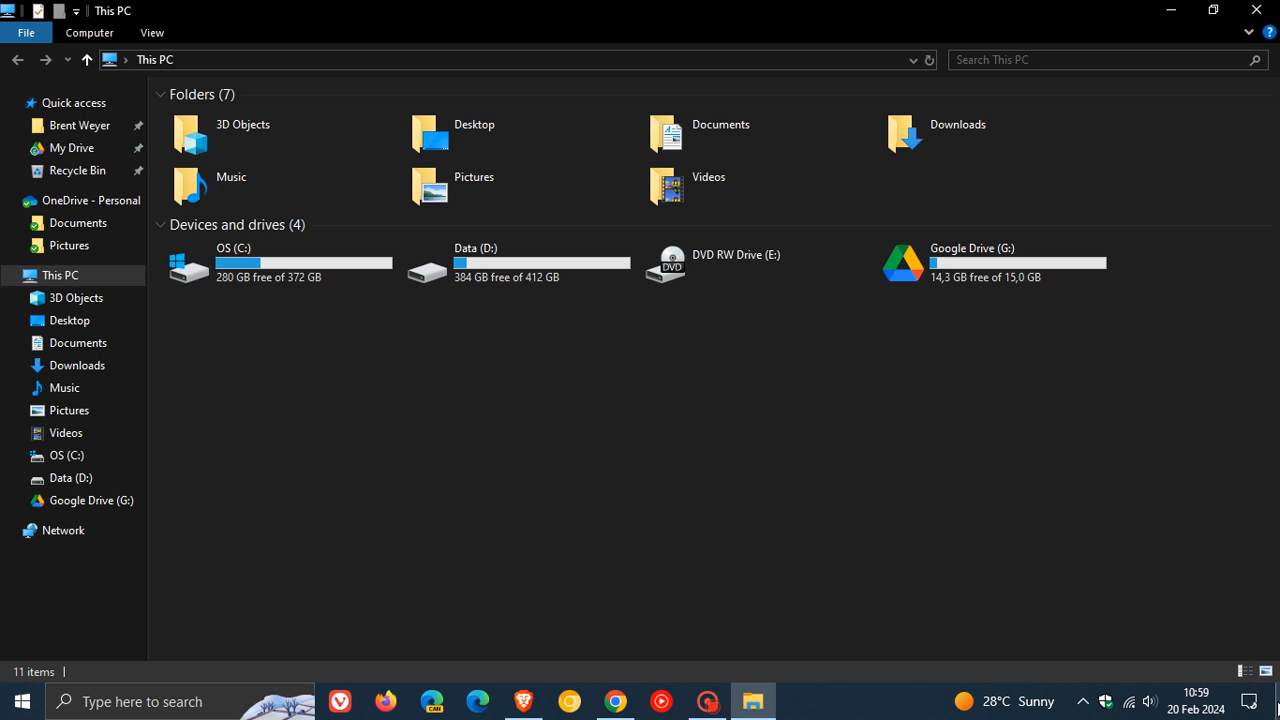
click(1245, 701)
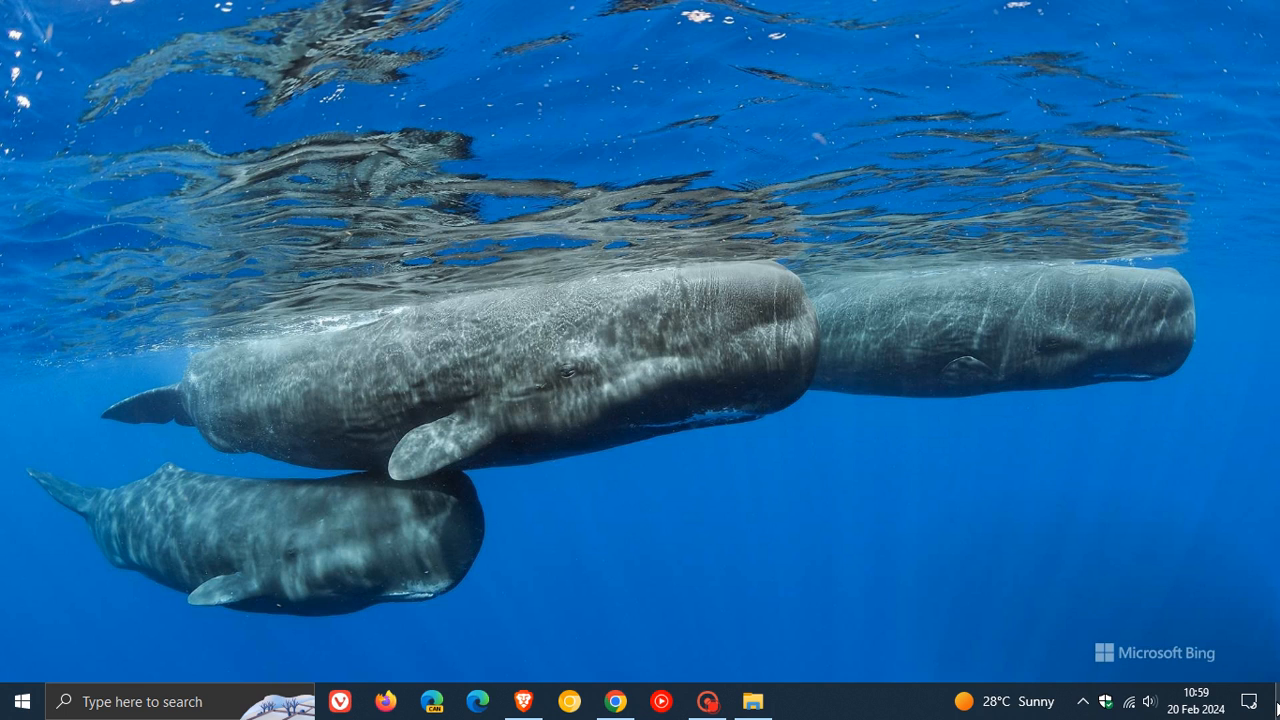
click(752, 701)
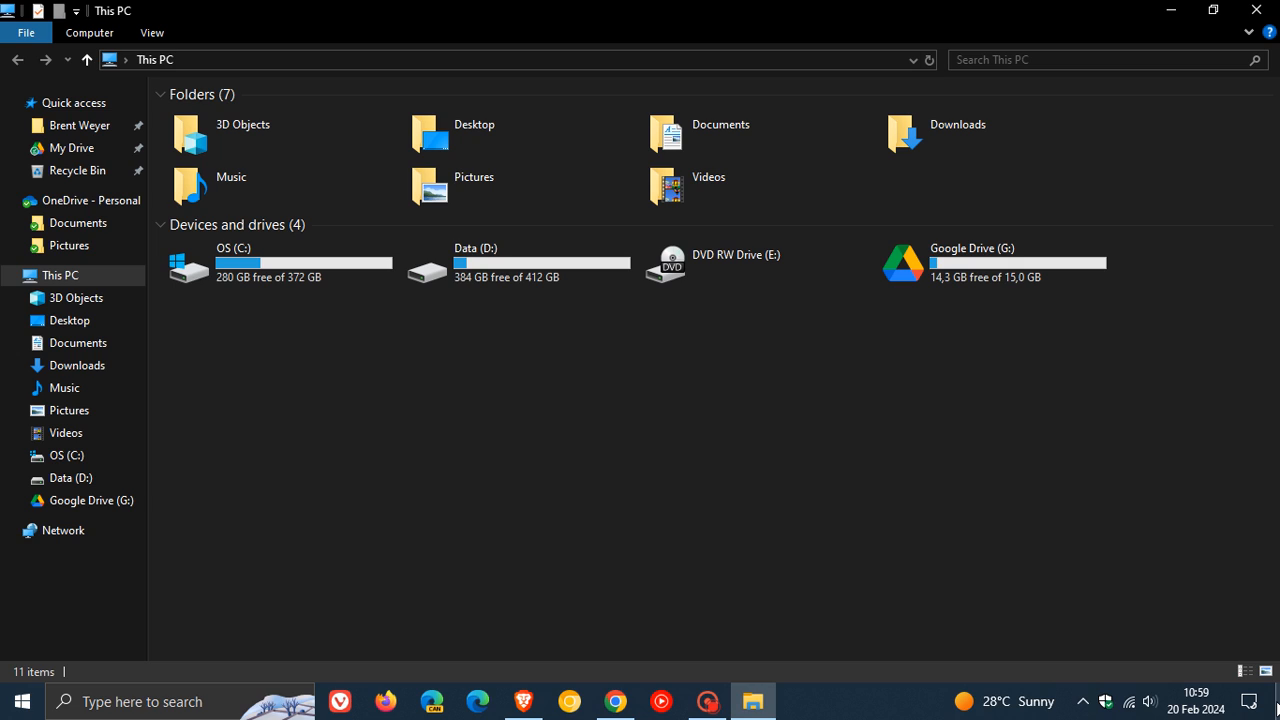
Open the Taskbar settings page from the taskbar's right-click menu
right_click(1270, 700)
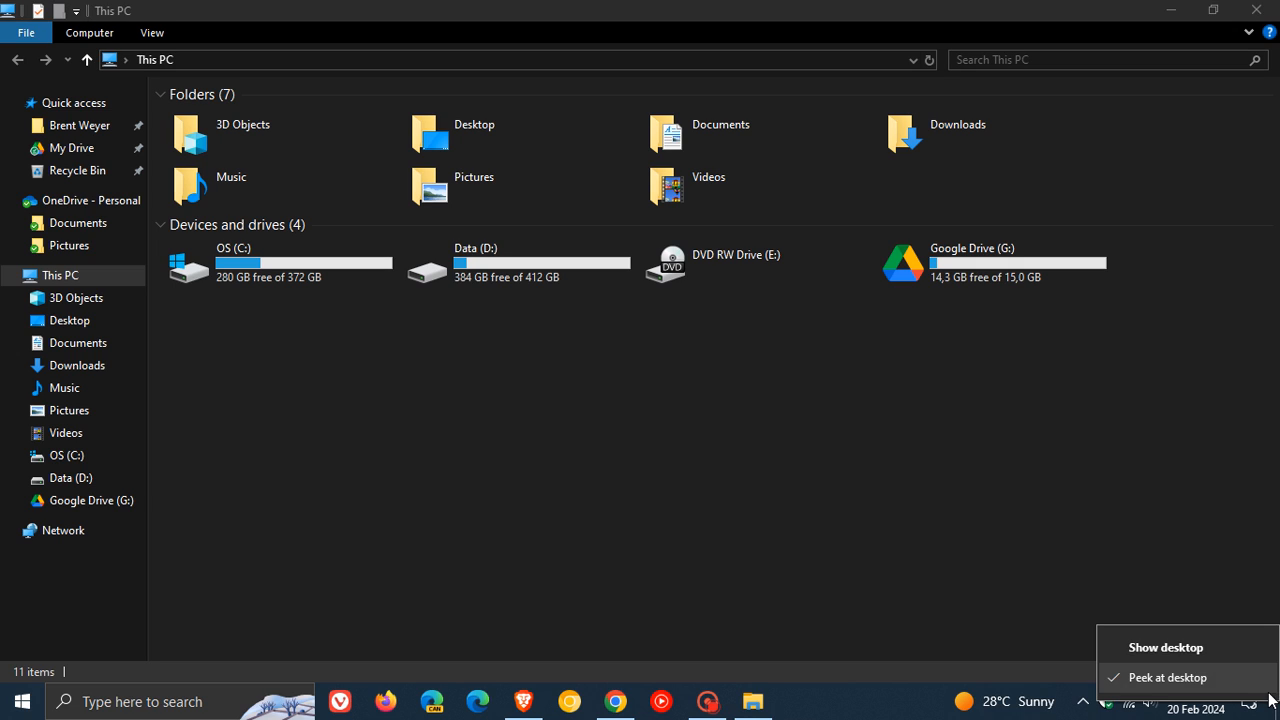
mouse_move(1148, 503)
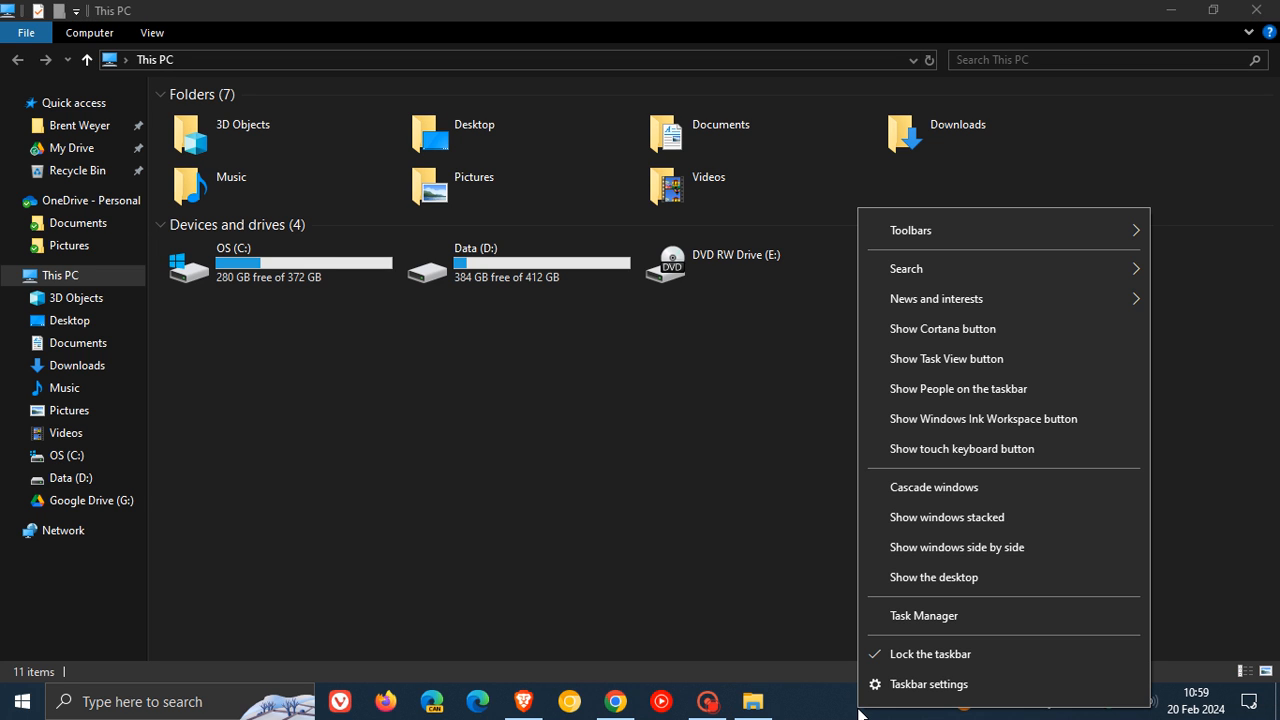
mouse_move(932, 684)
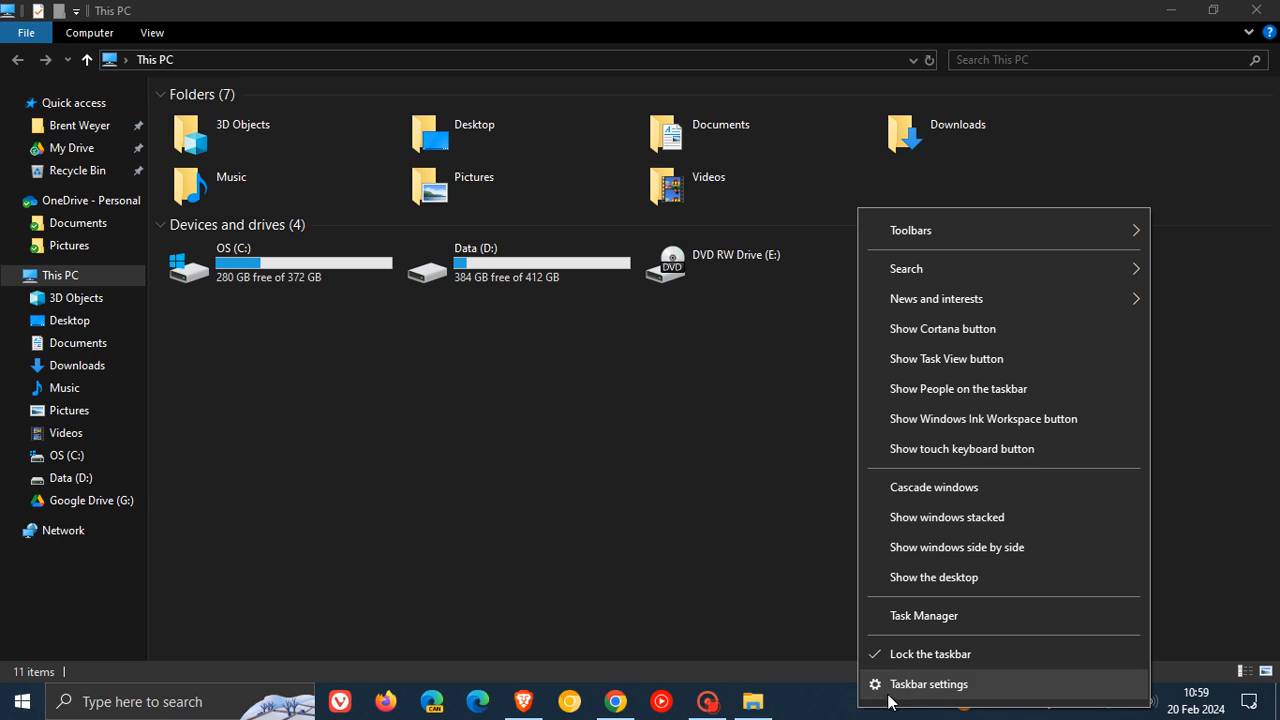
click(929, 683)
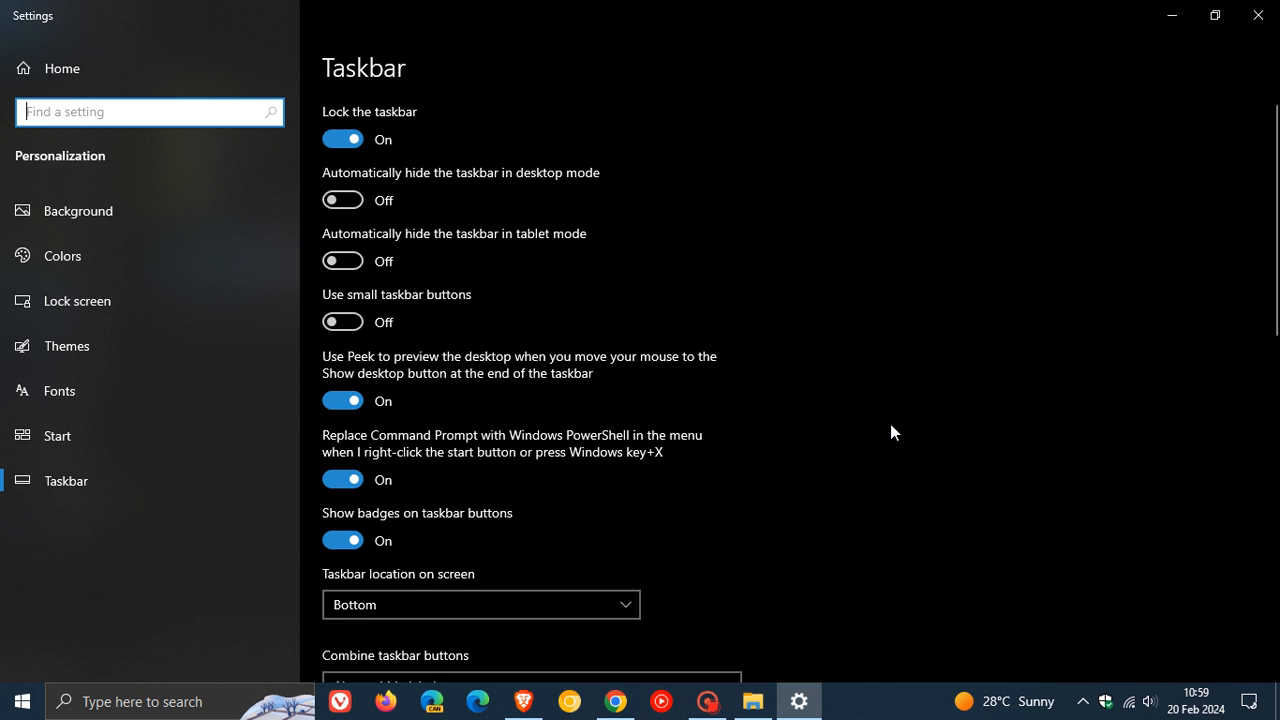
mouse_move(519, 388)
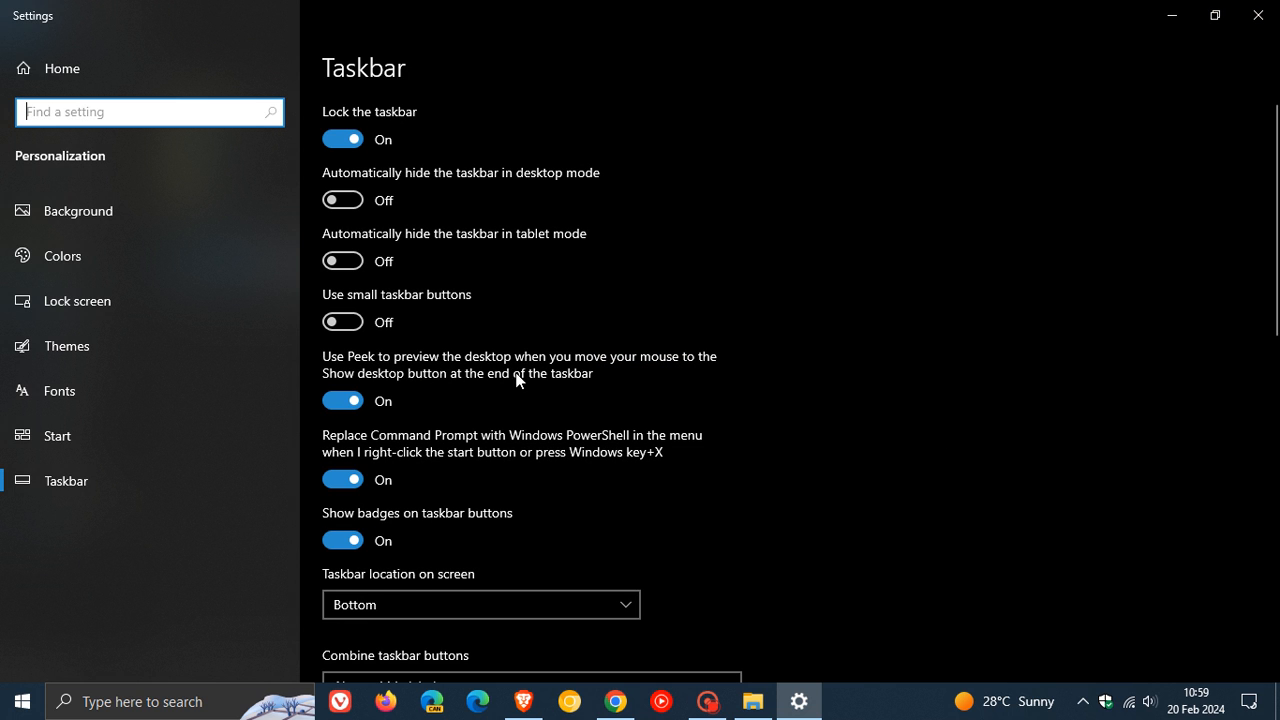
mouse_move(603, 399)
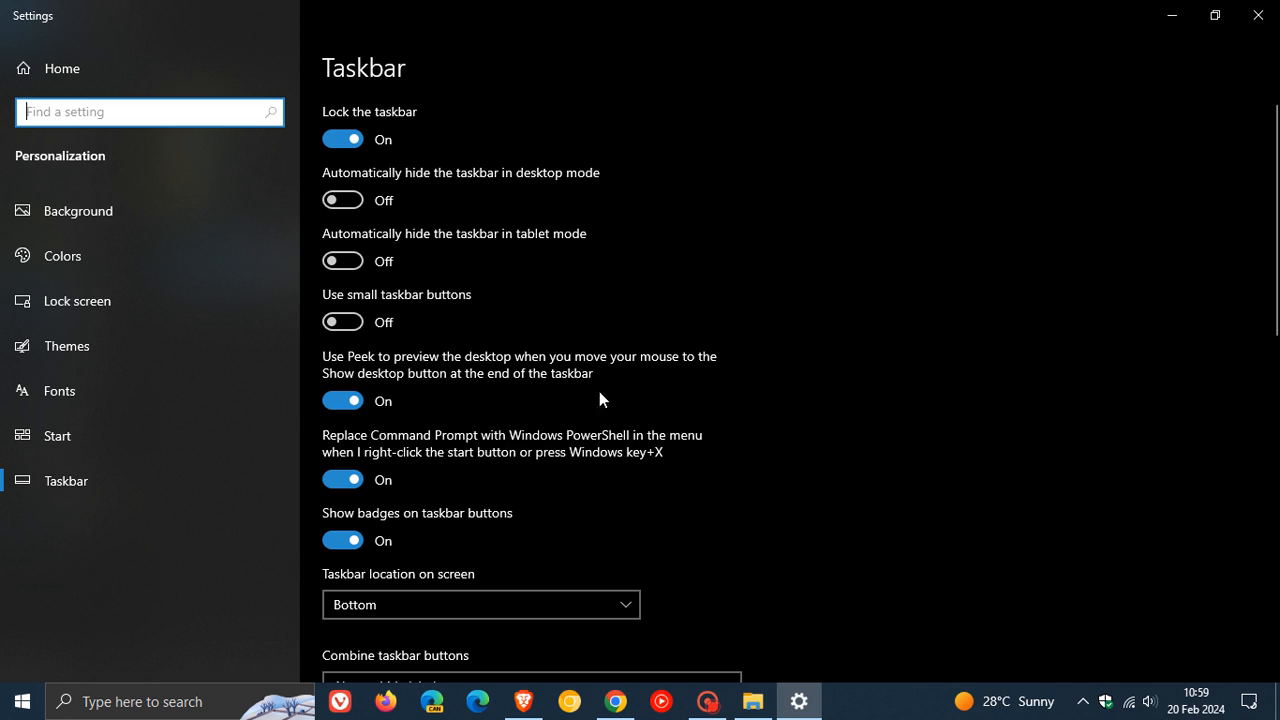
mouse_move(585, 408)
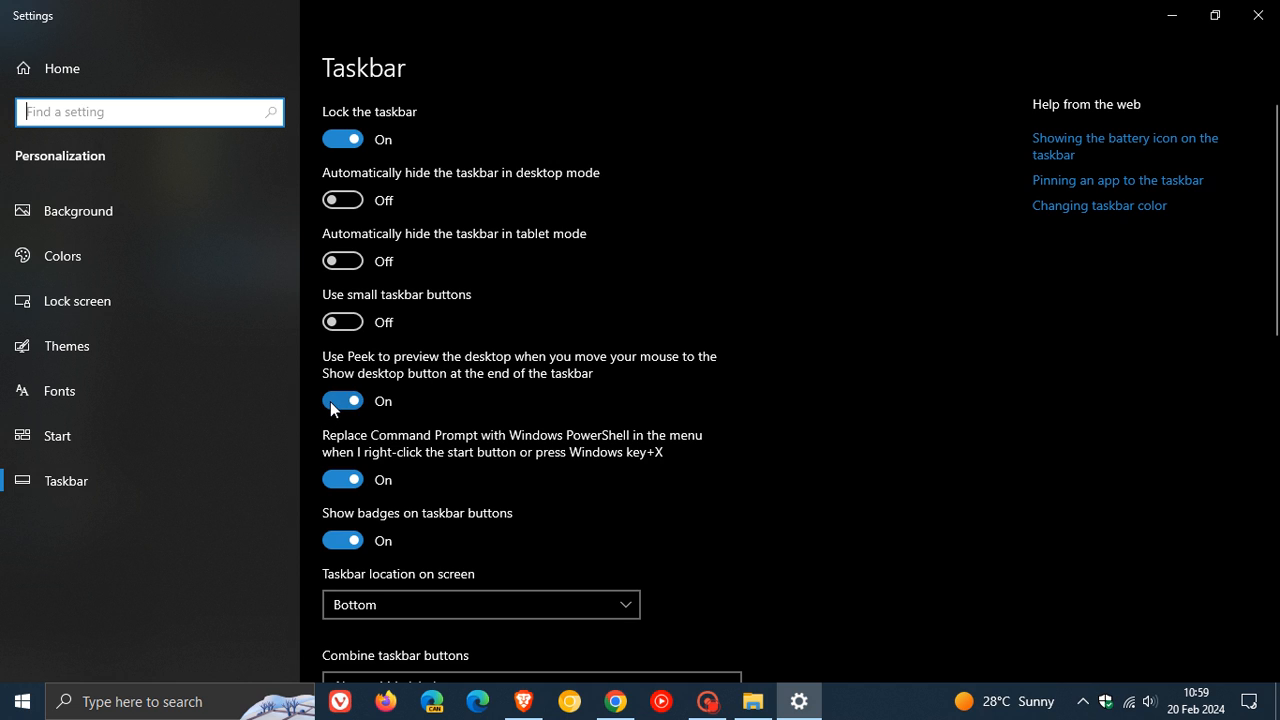
Switch off 'Use Peek to preview the desktop' in Taskbar settings
click(342, 401)
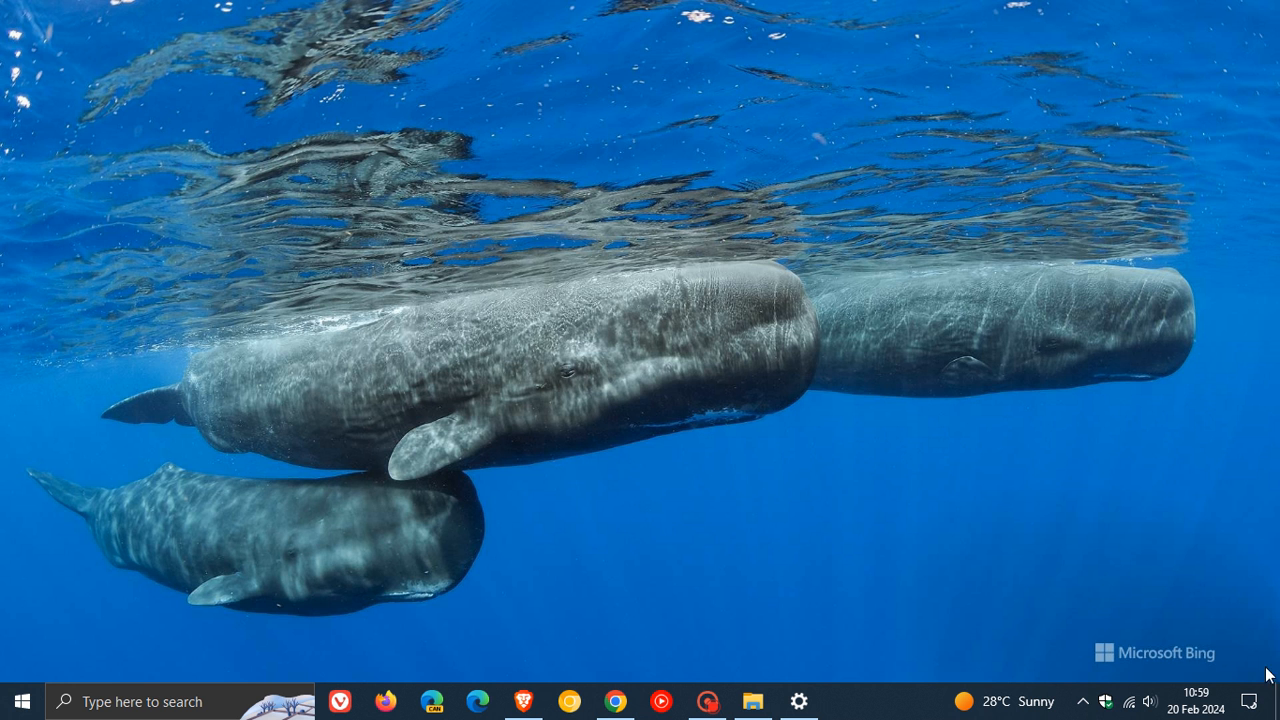
mouse_move(864, 687)
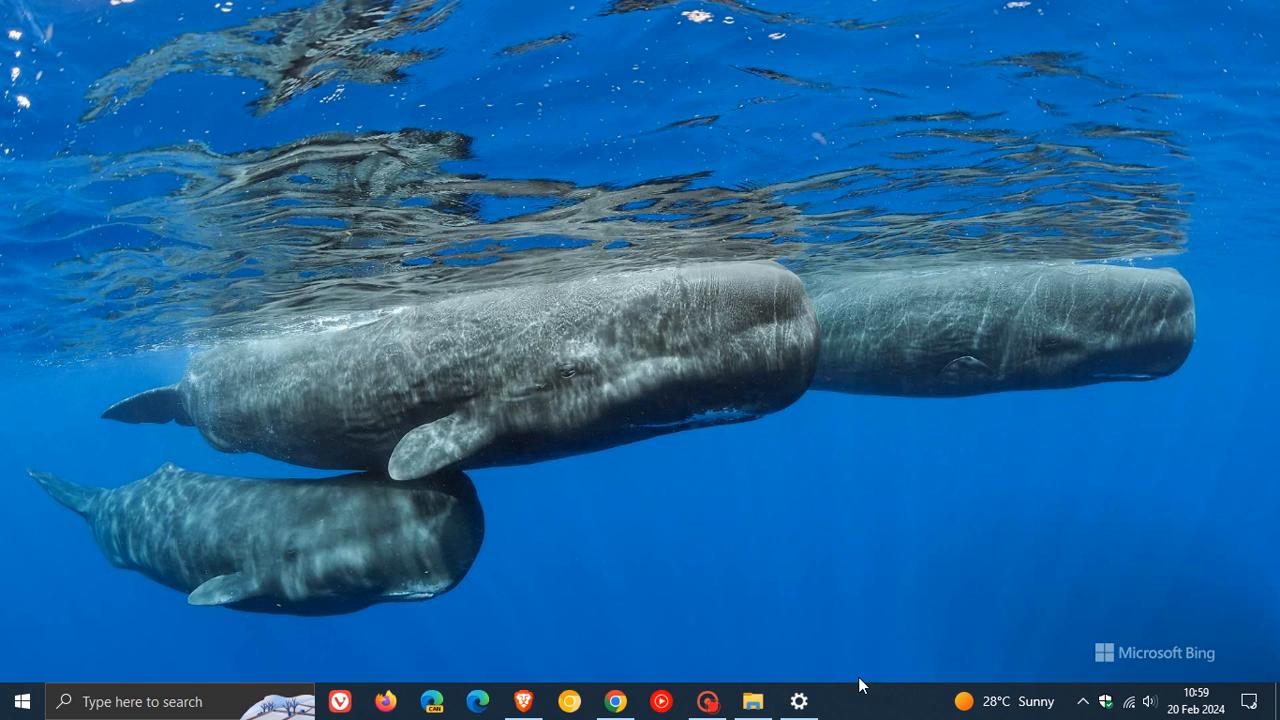
Restore the hidden windows, then choose 'Show the desktop' from the taskbar menu
click(752, 701)
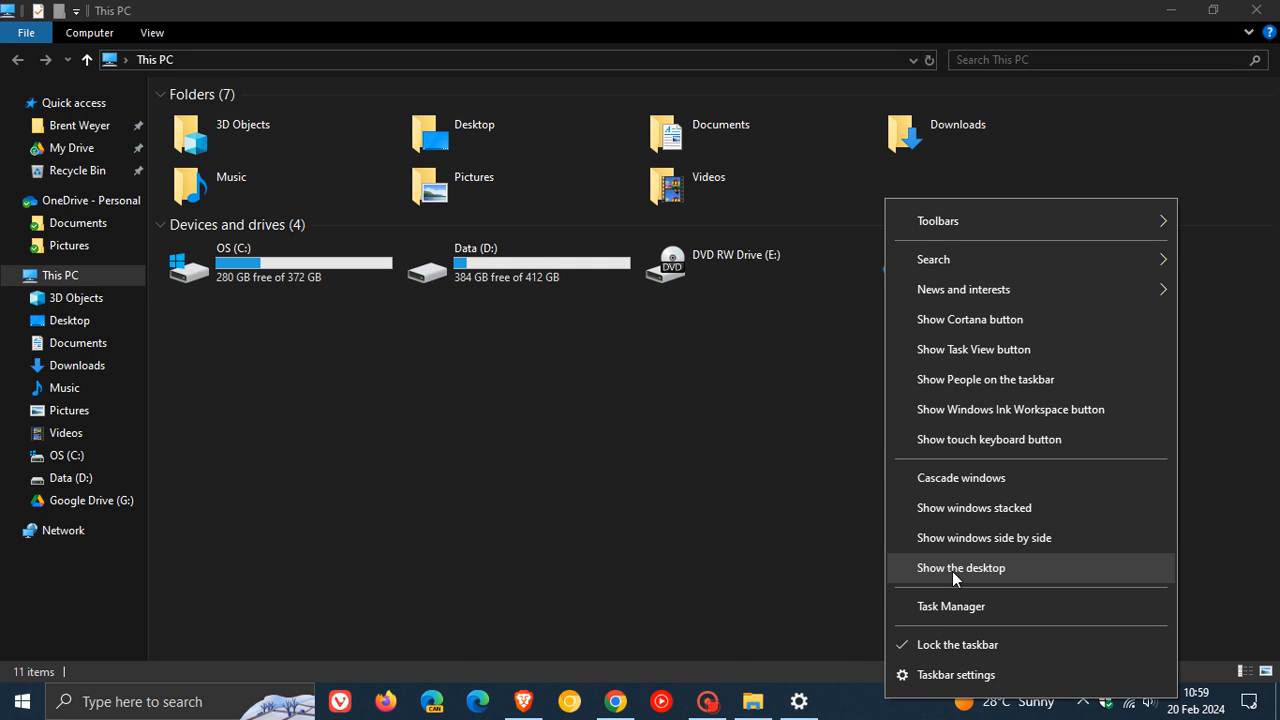
click(961, 568)
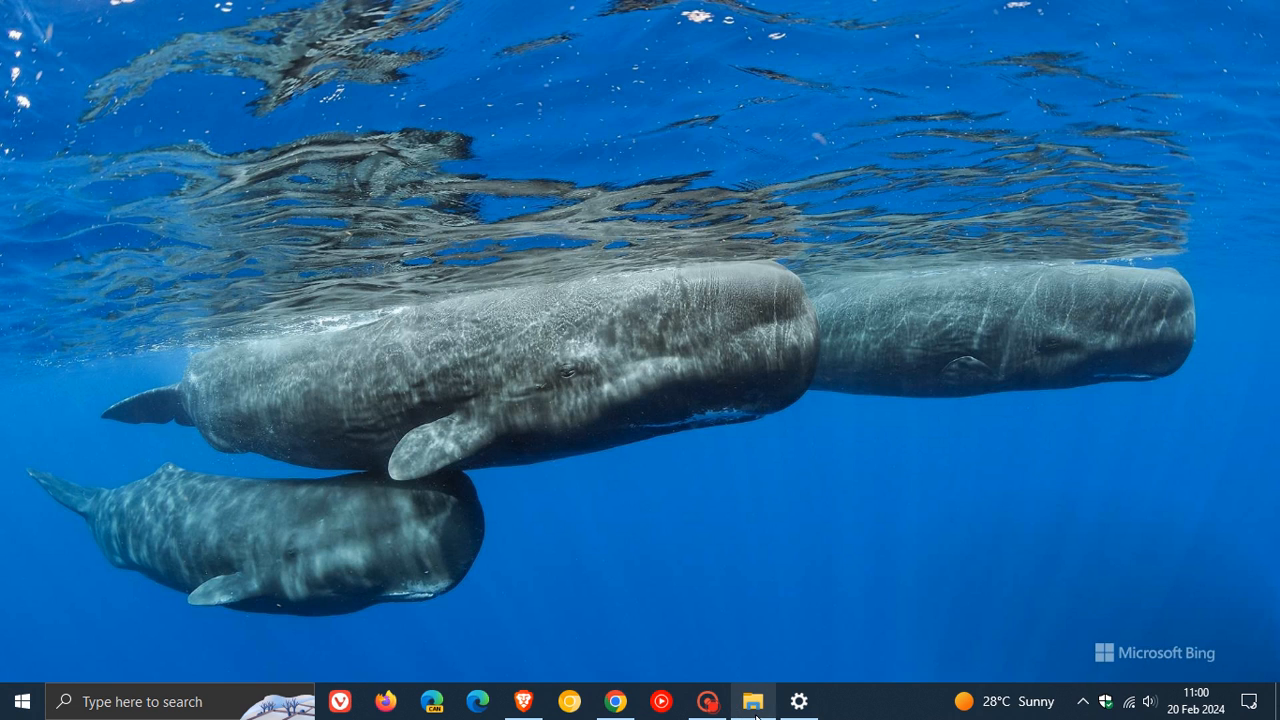
Restore Taskbar settings, switch desktop Peek back on, and hide all windows again
click(752, 701)
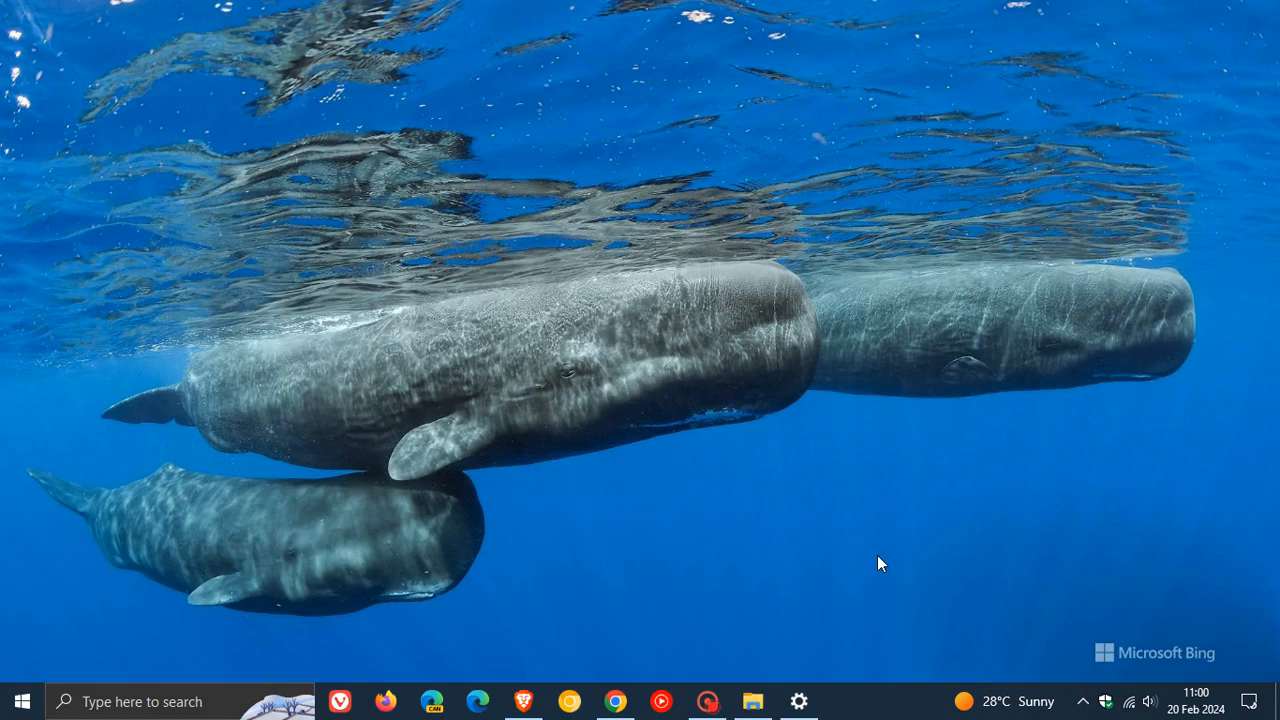
click(753, 701)
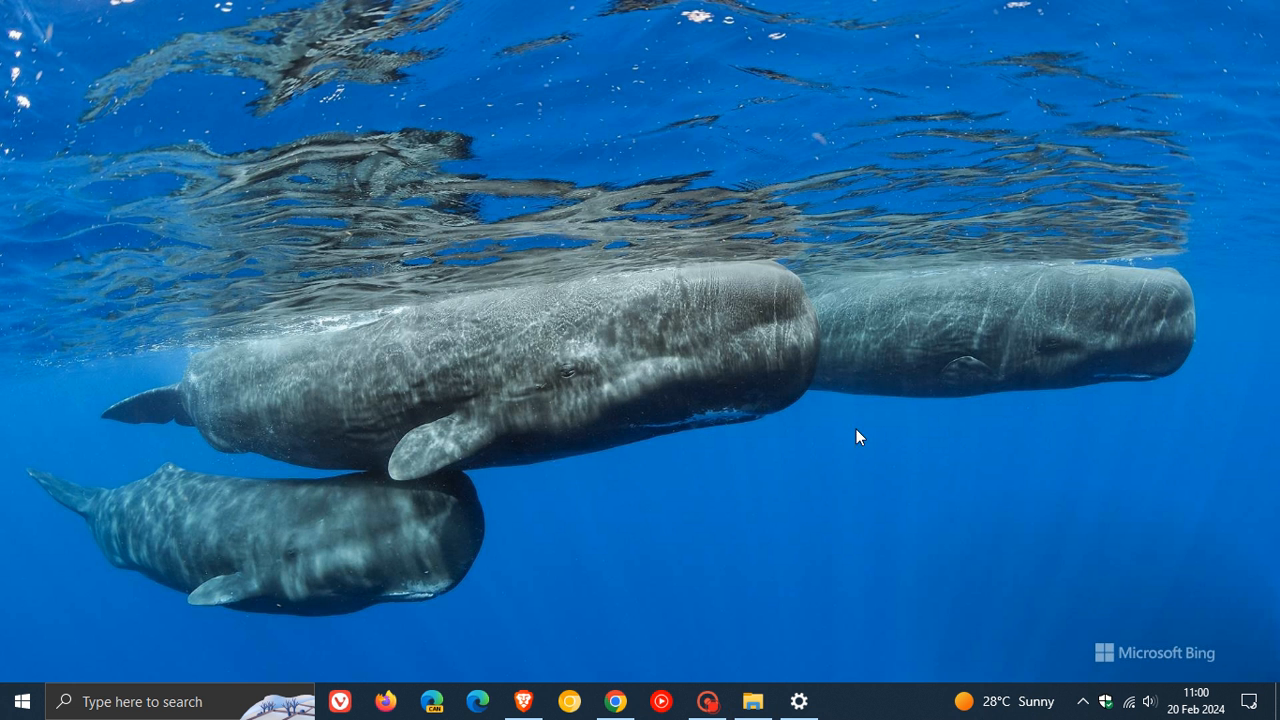
click(798, 701)
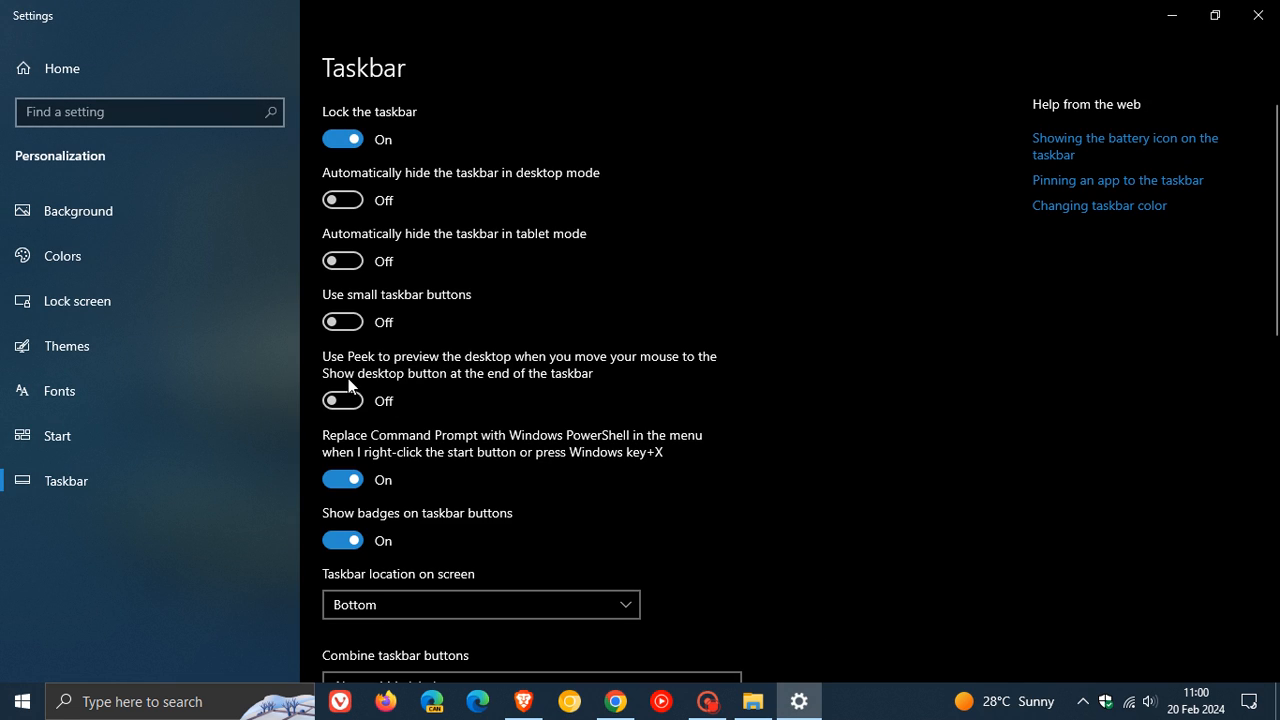
click(342, 401)
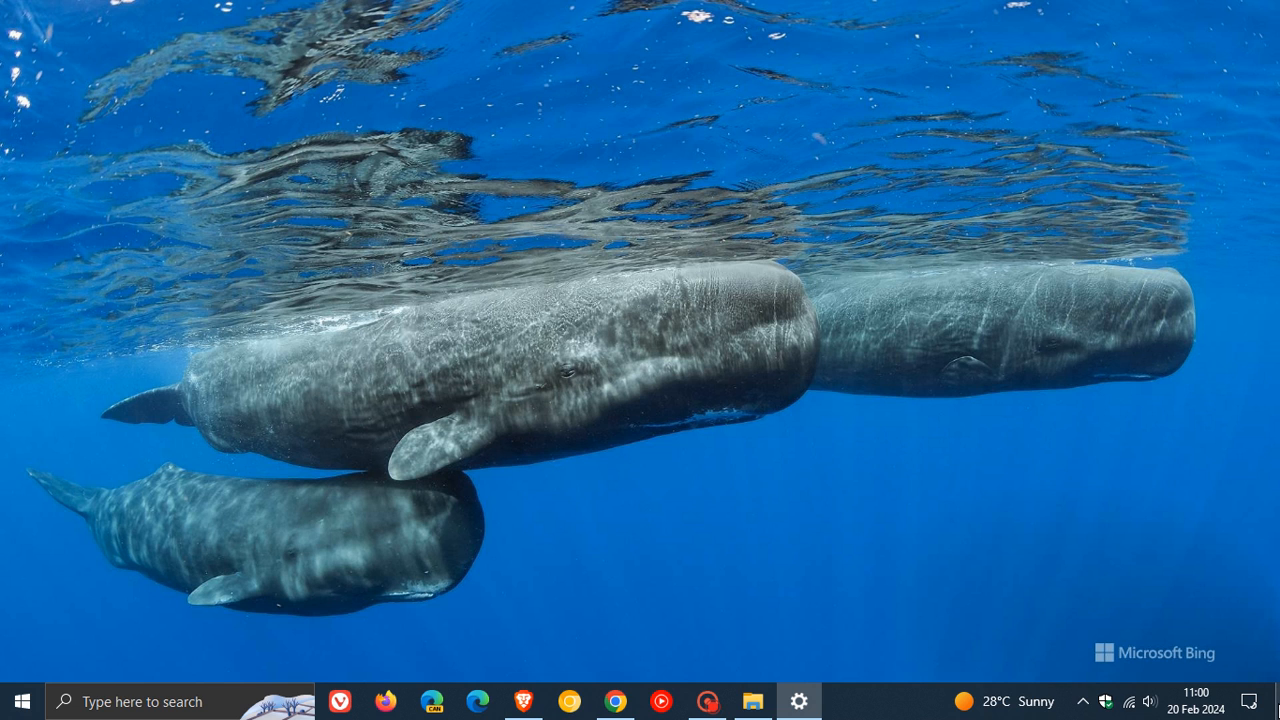
click(798, 700)
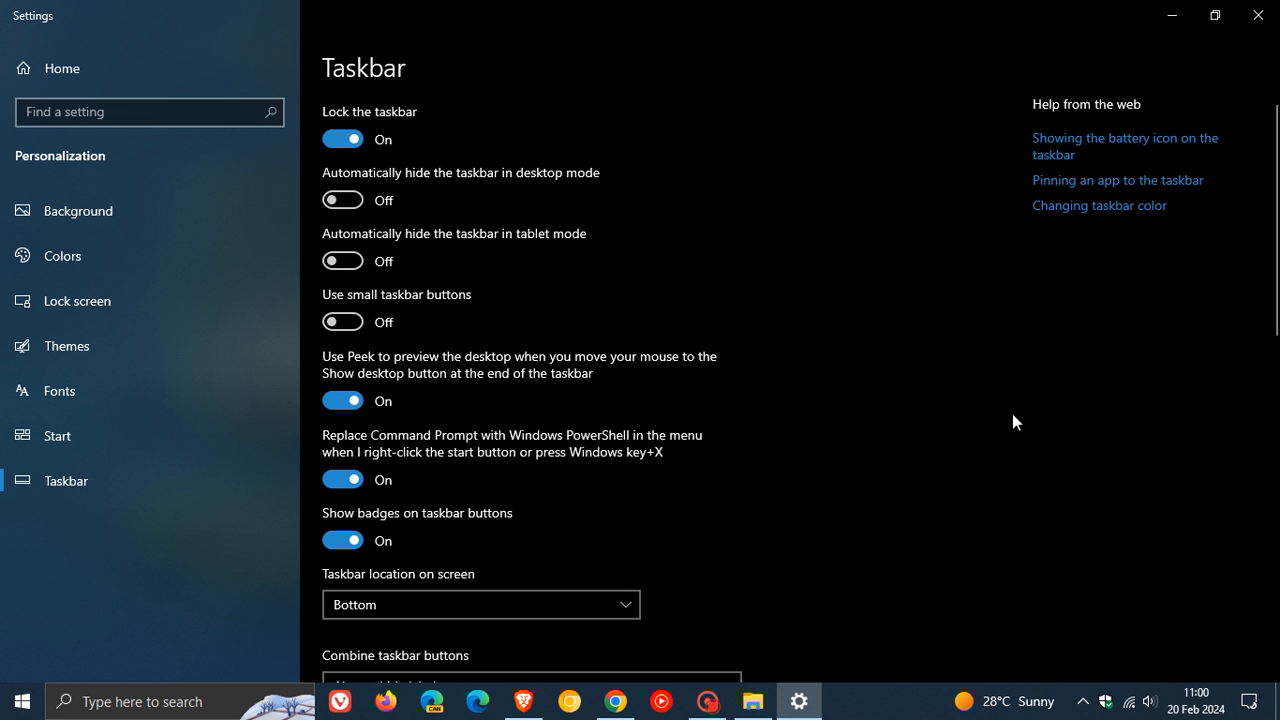
click(1253, 20)
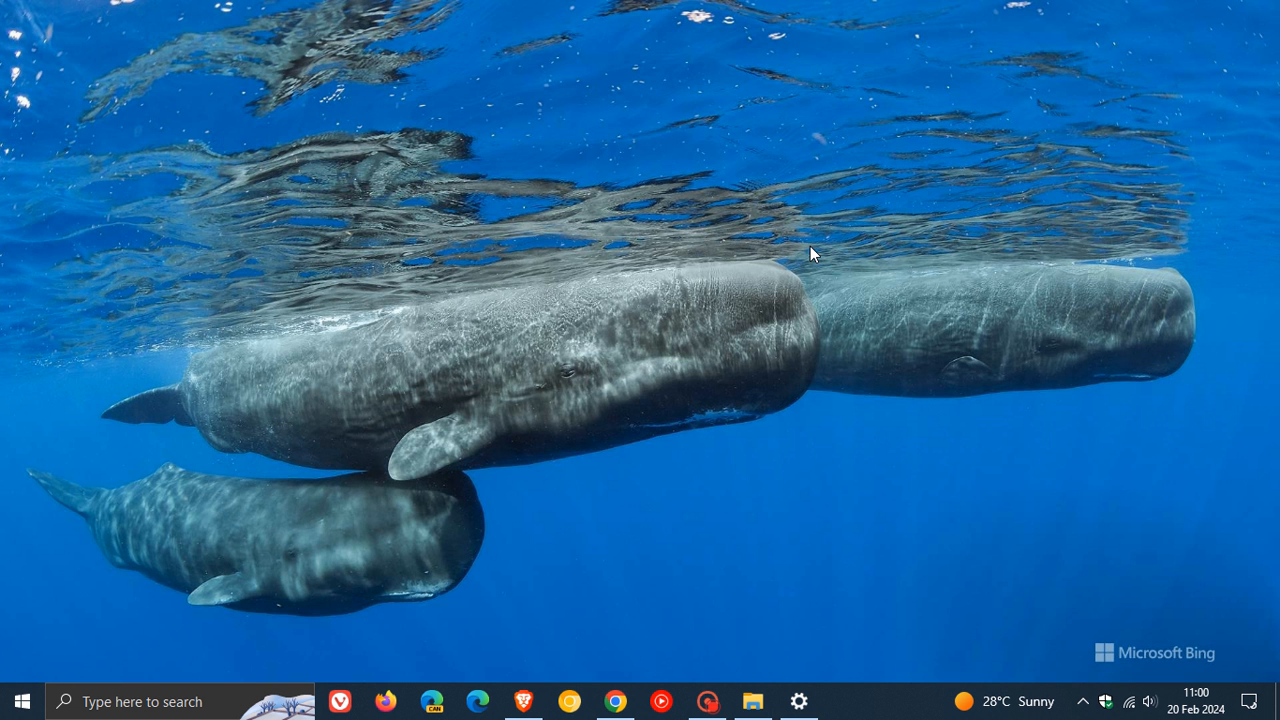